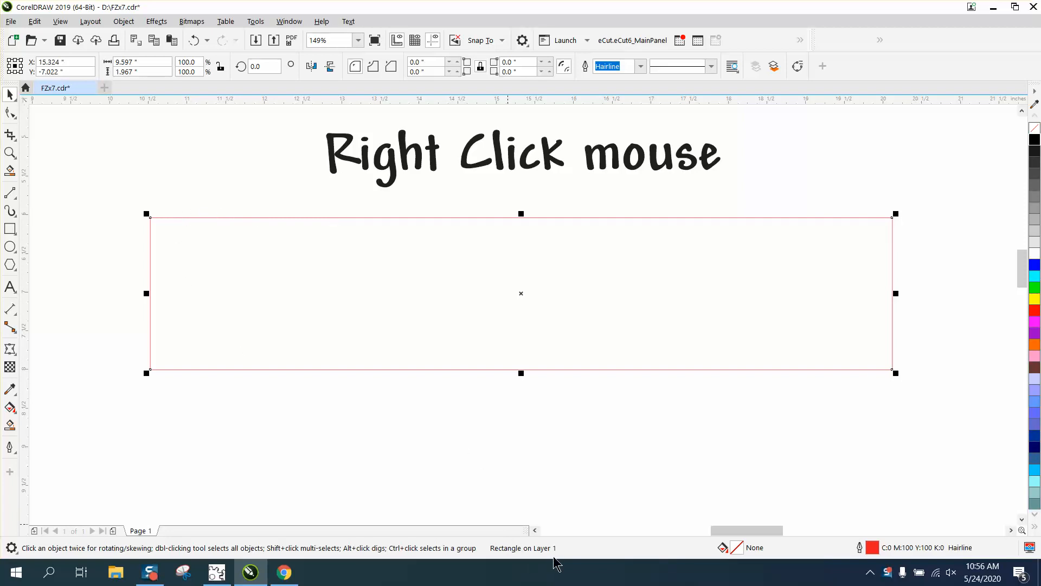
Convert the rectangle under the heading to a curve and switch to the Shape tool.
left_click(123, 21)
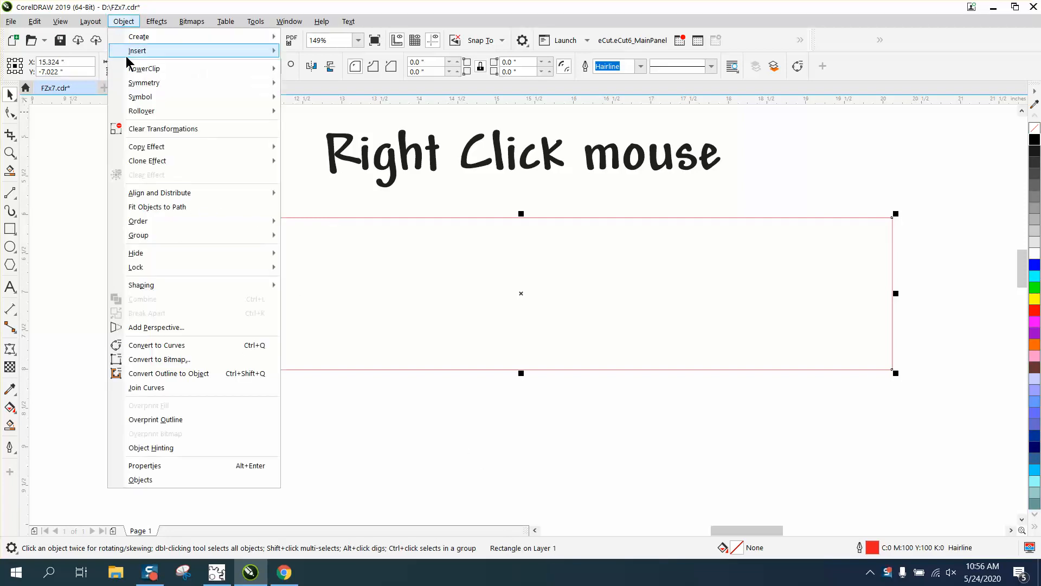
left_click(156, 345)
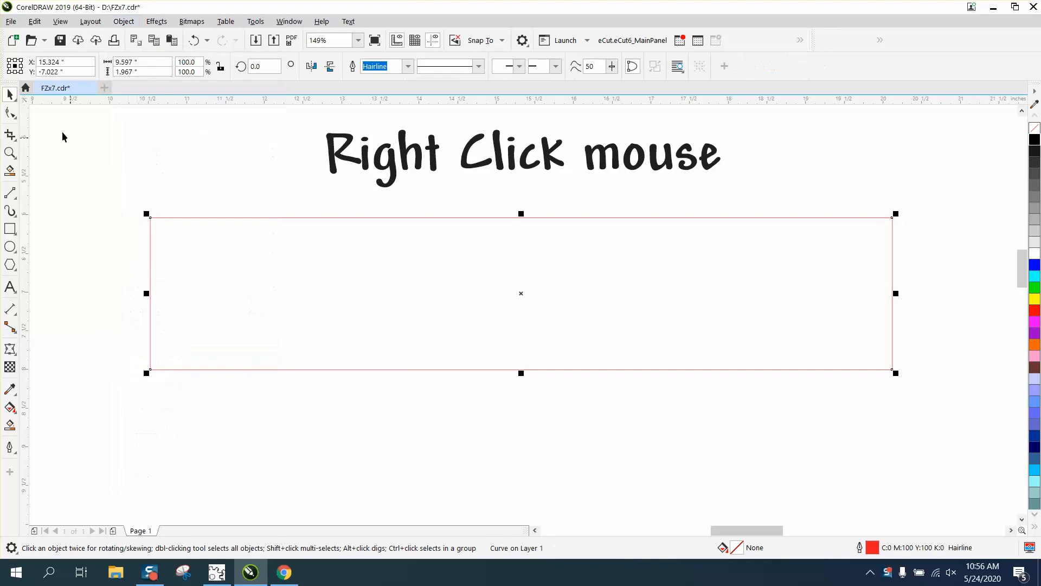
left_click(10, 113)
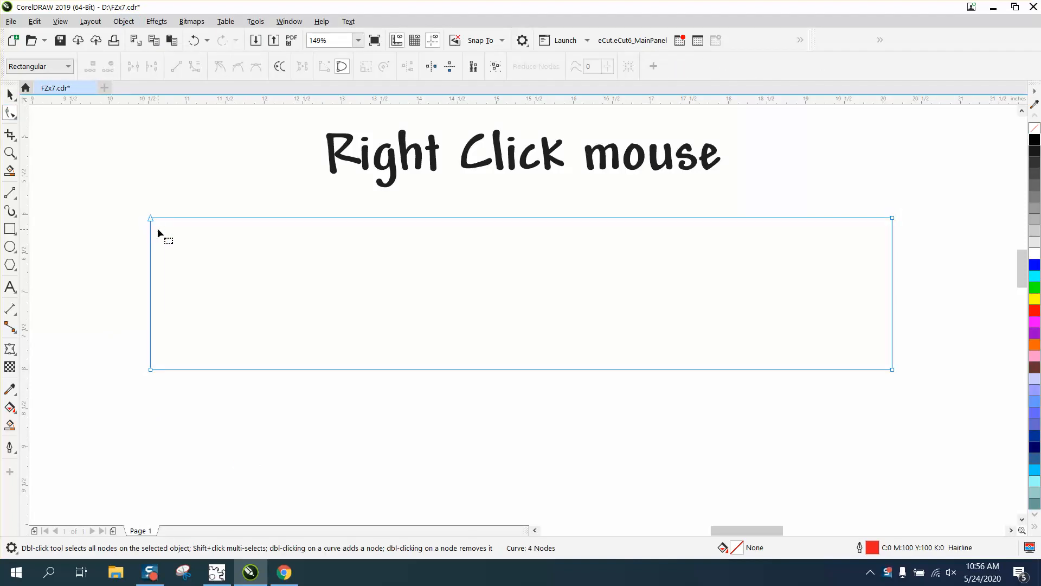
mouse_move(153, 222)
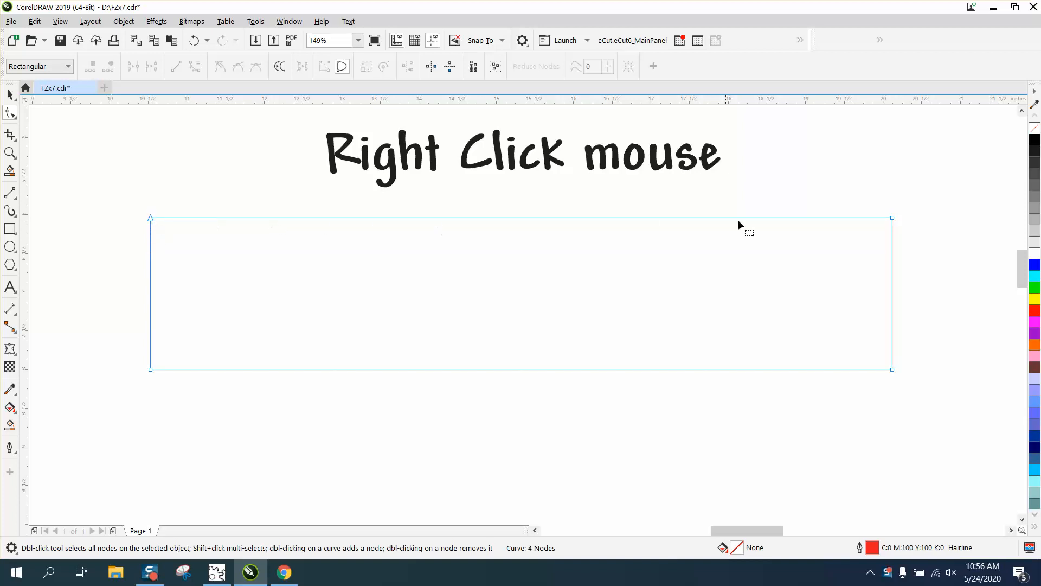
mouse_move(681, 382)
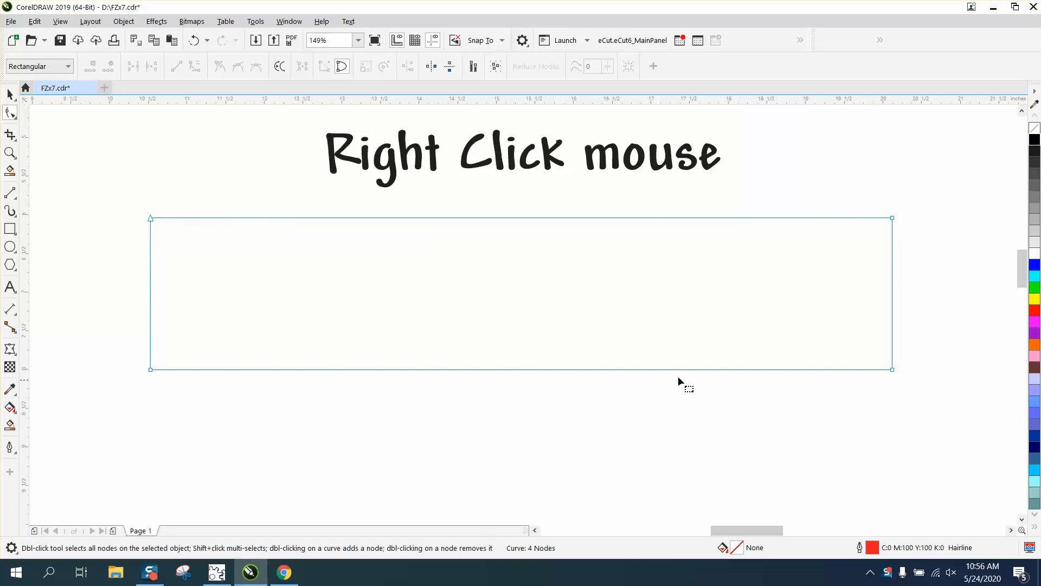
mouse_move(154, 220)
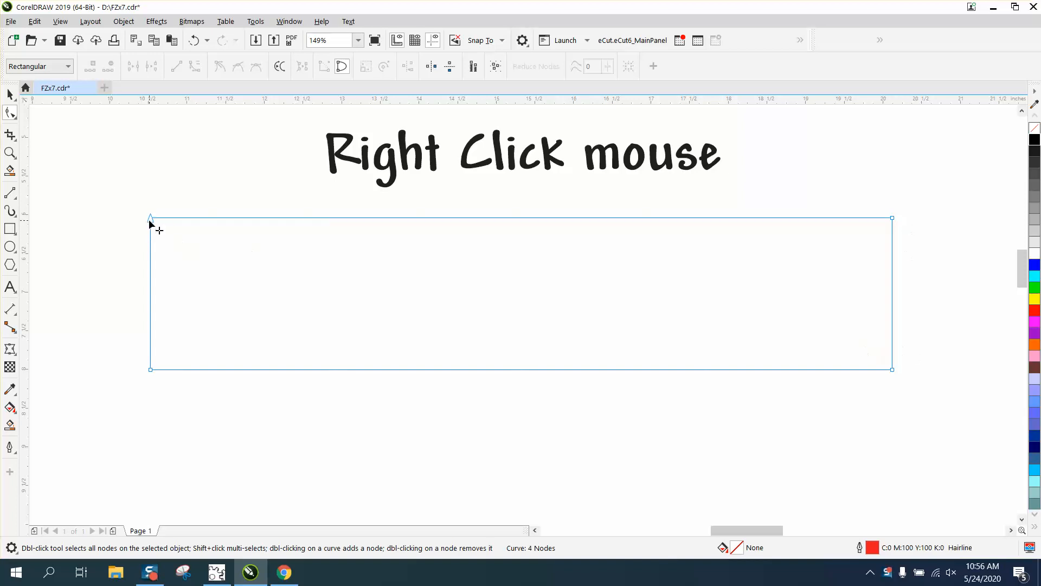
mouse_move(775, 247)
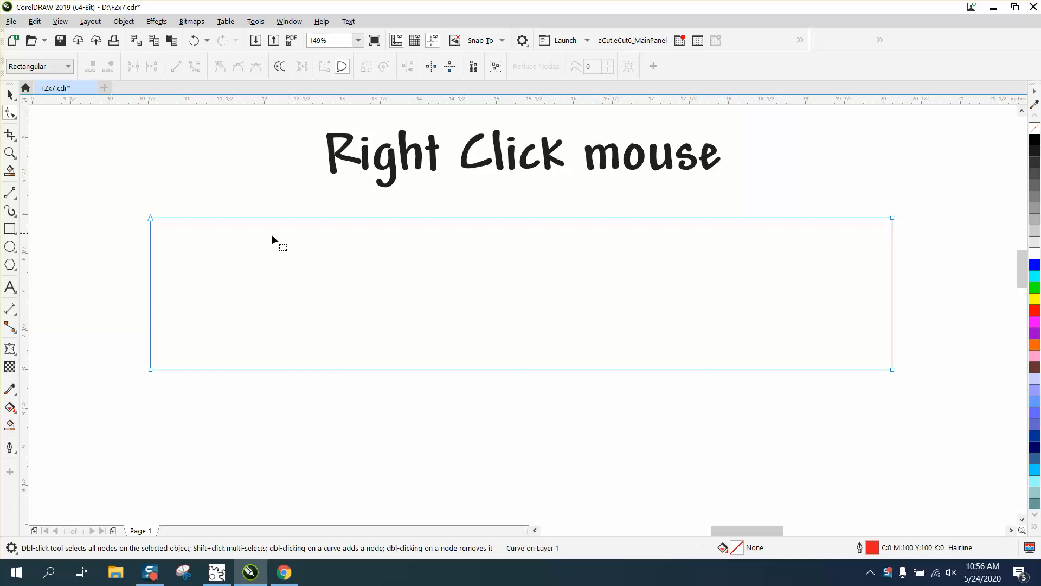
mouse_move(325, 229)
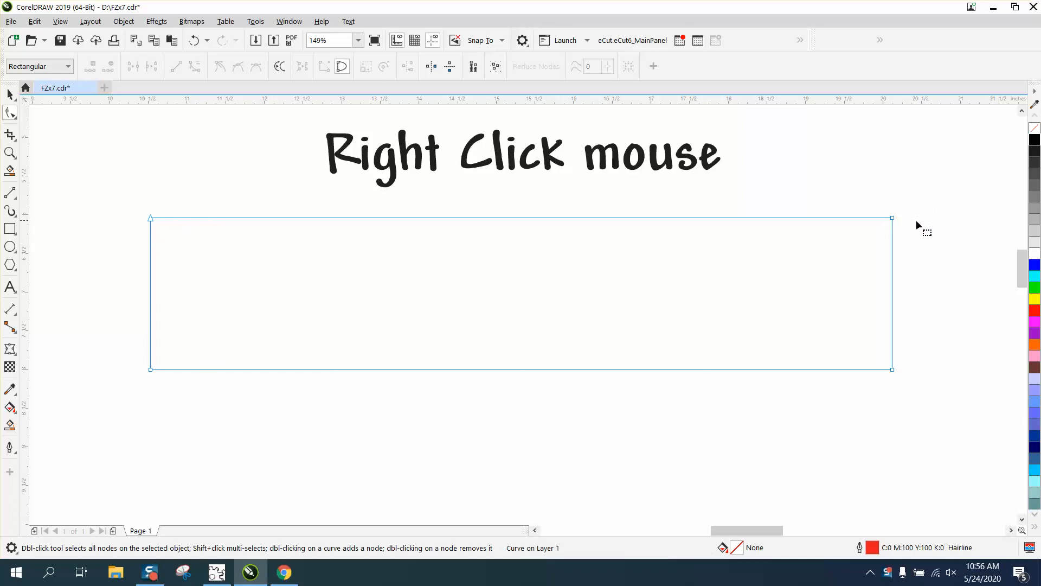
mouse_move(258, 209)
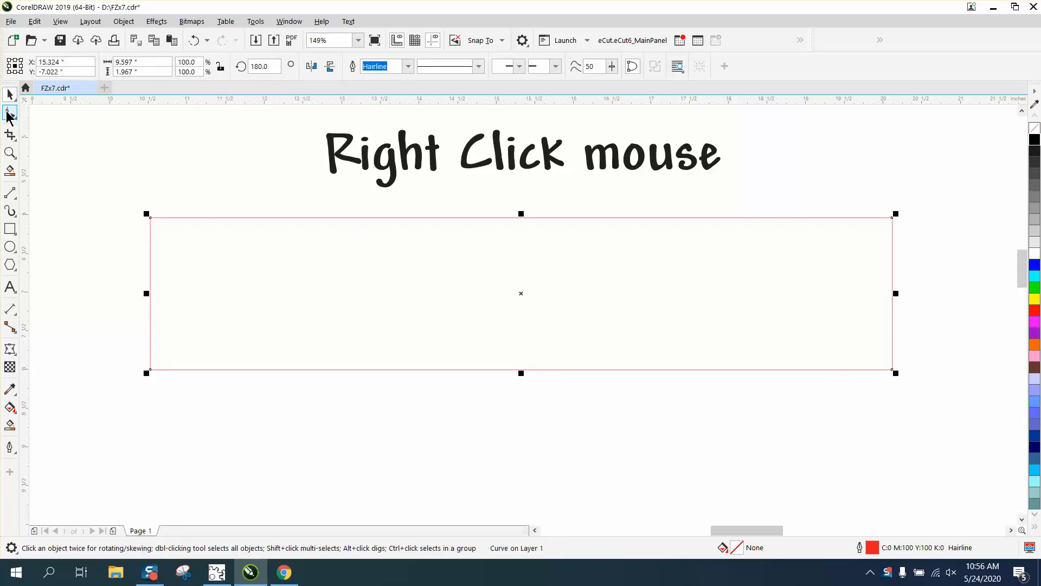
Break the rectangle curve apart at its top-right node.
left_click(10, 113)
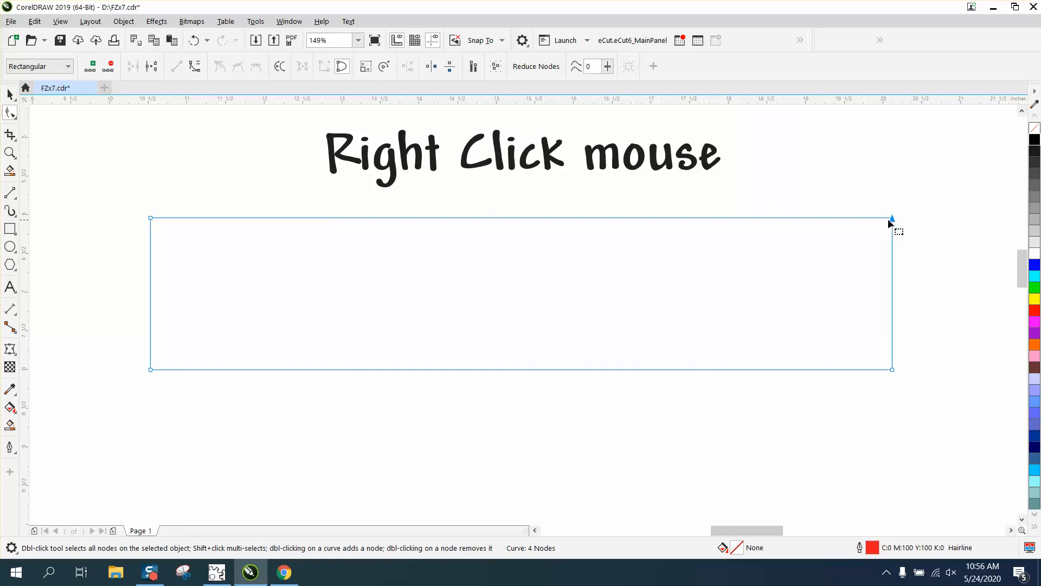
right_click(891, 219)
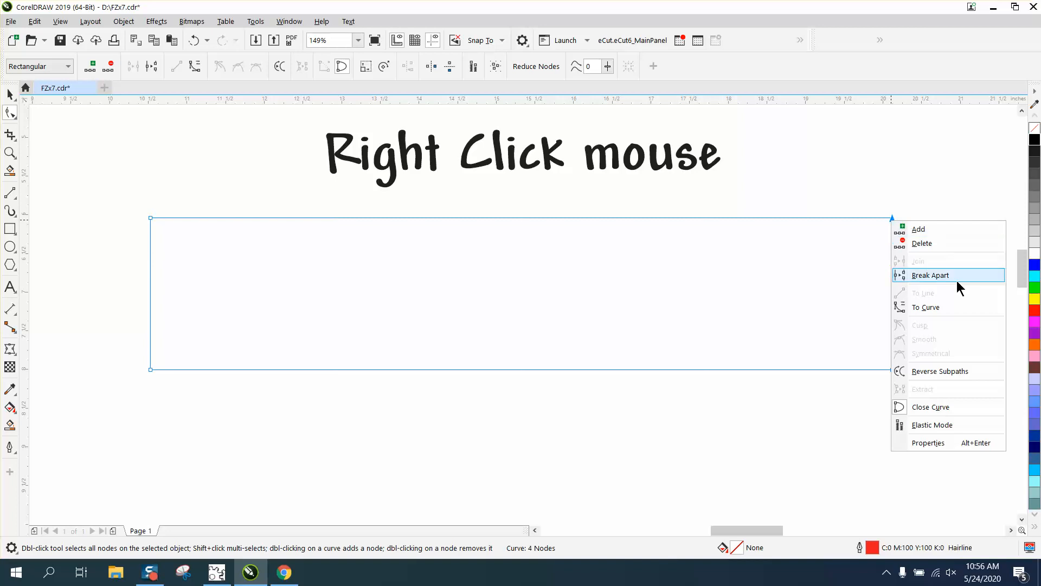
left_click(930, 275)
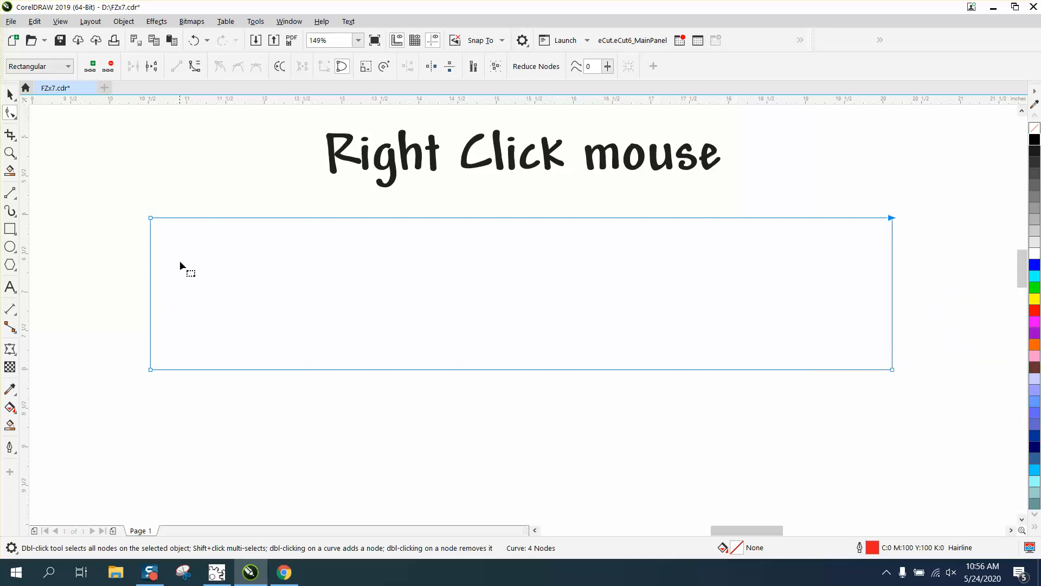
mouse_move(925, 227)
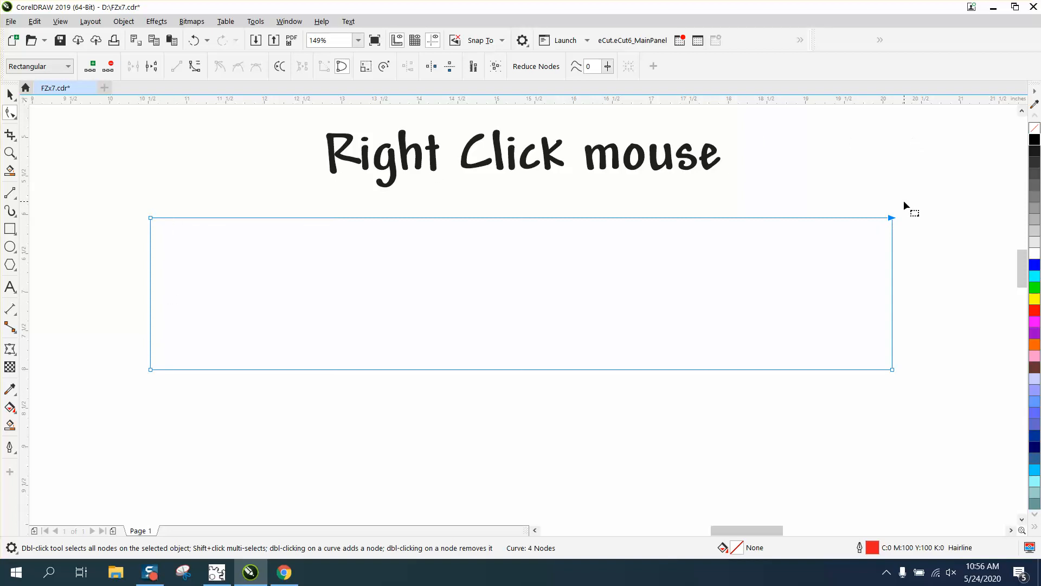
mouse_move(880, 201)
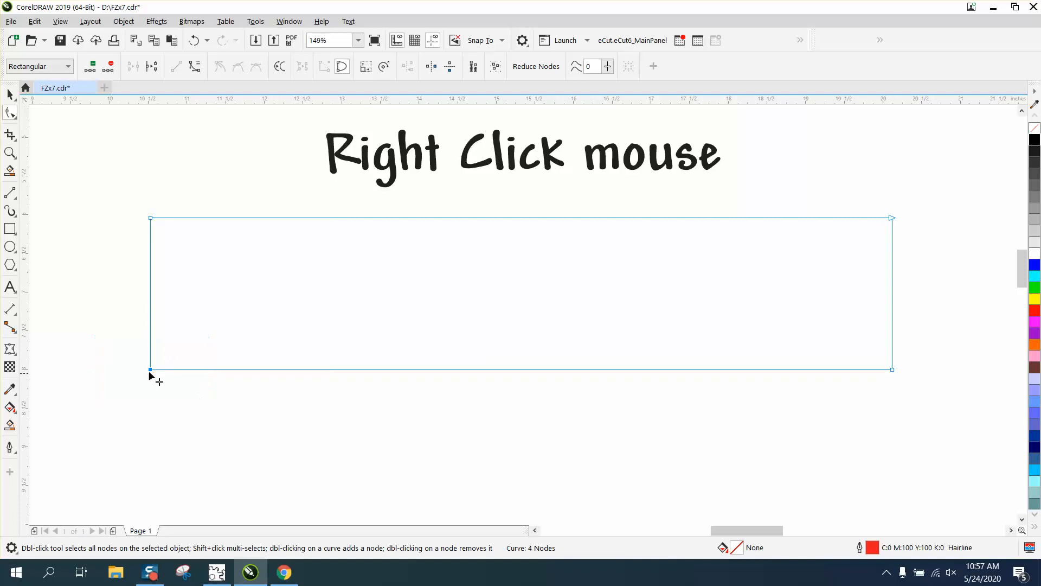
Break the curve apart at its bottom-left node, giving it five nodes.
right_click(151, 376)
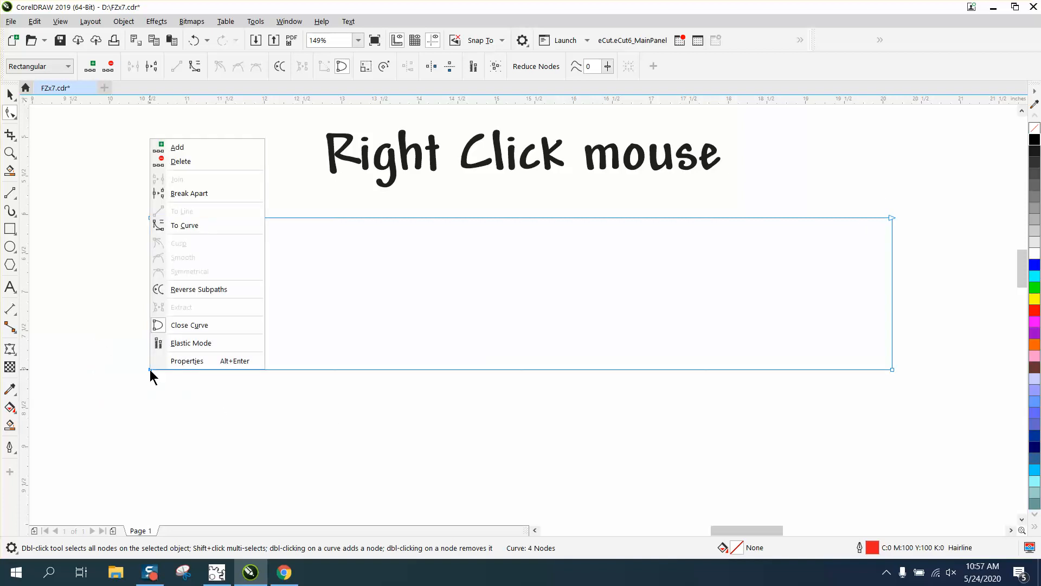
mouse_move(189, 193)
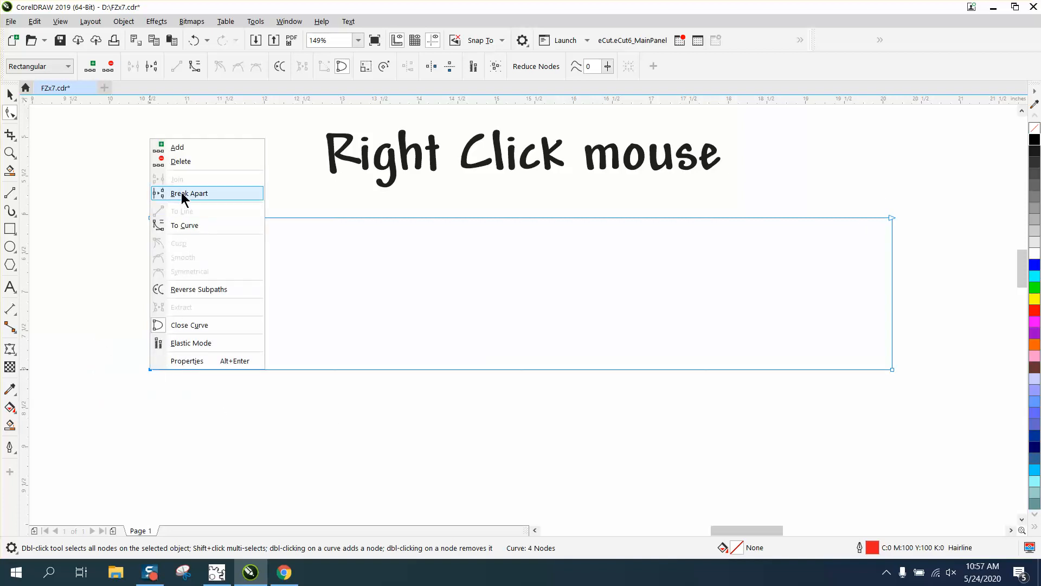
left_click(188, 193)
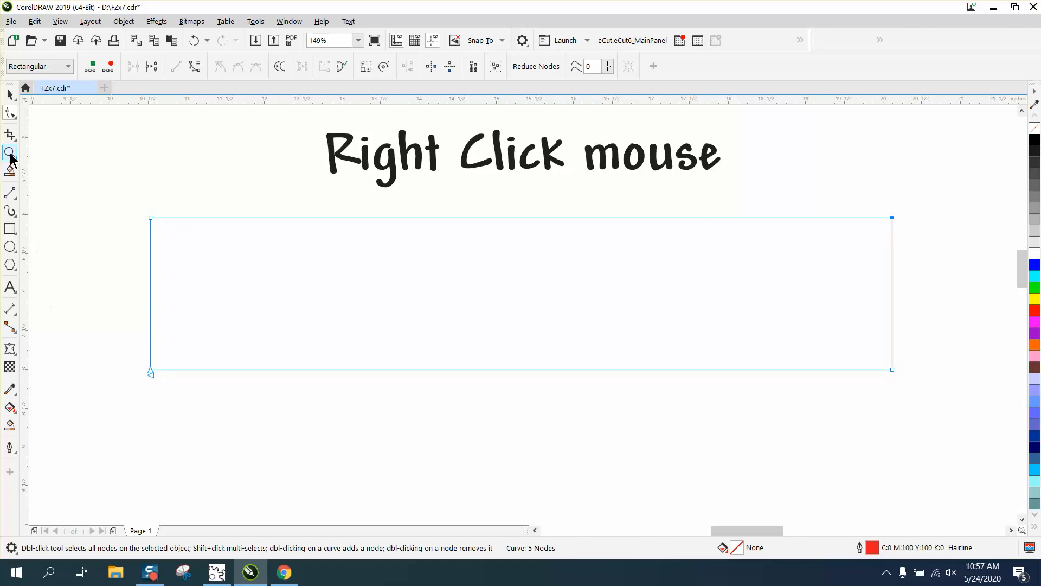
left_click(11, 153)
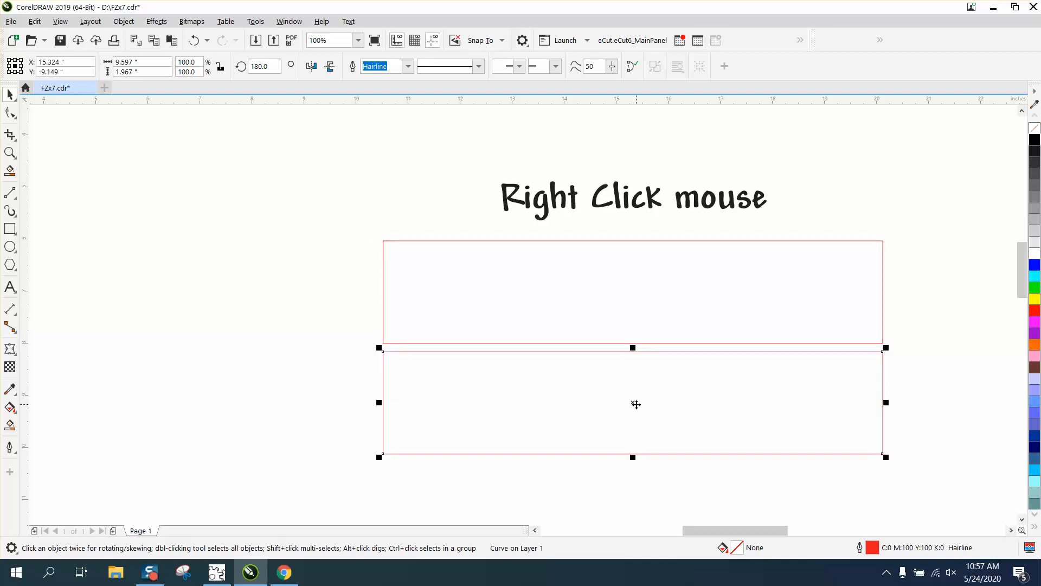
mouse_move(321, 100)
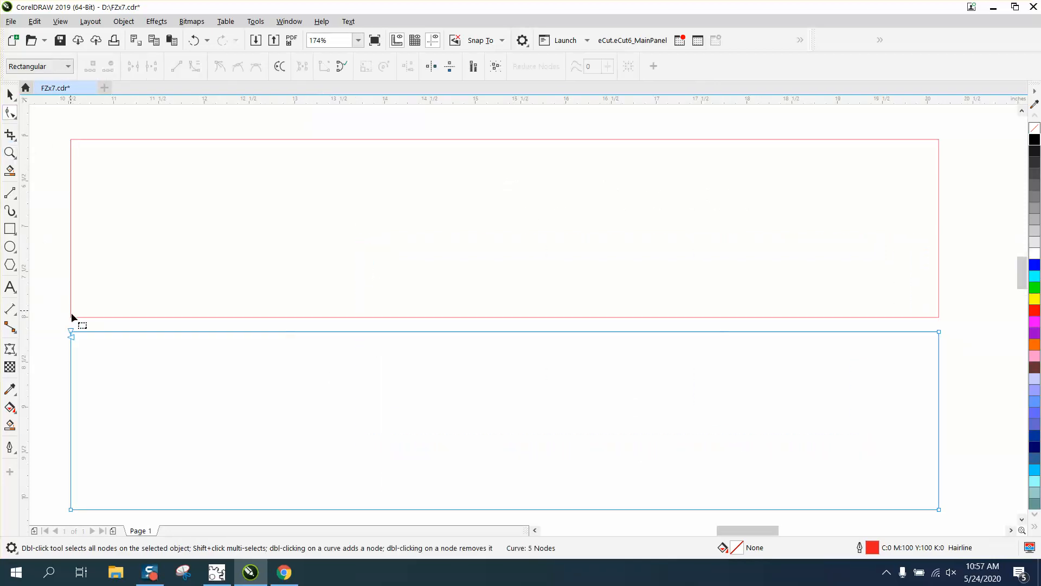
Select the top-left node of the lower rectangle curve for relocation.
left_click(498, 140)
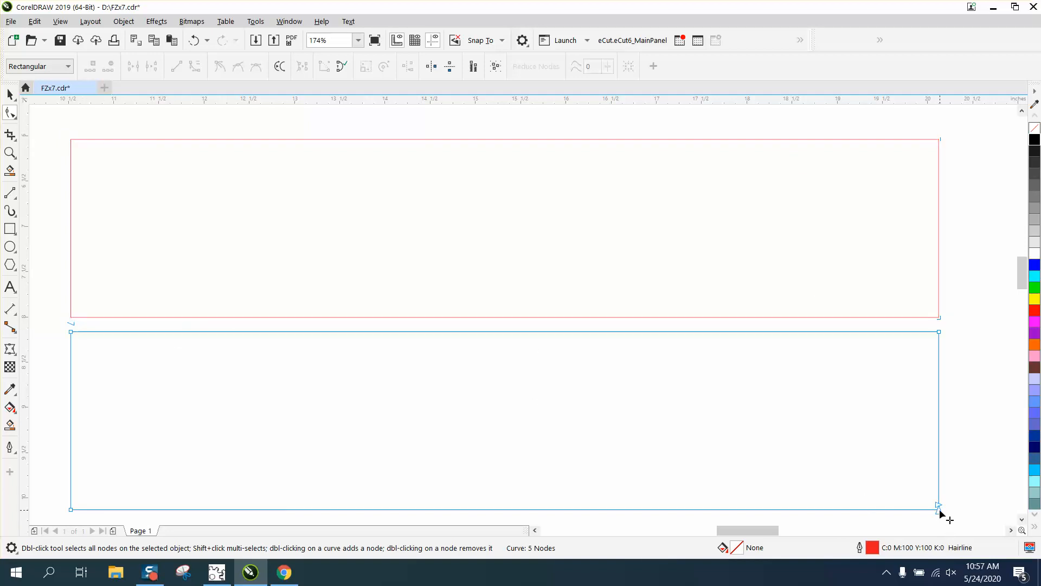
mouse_move(810, 434)
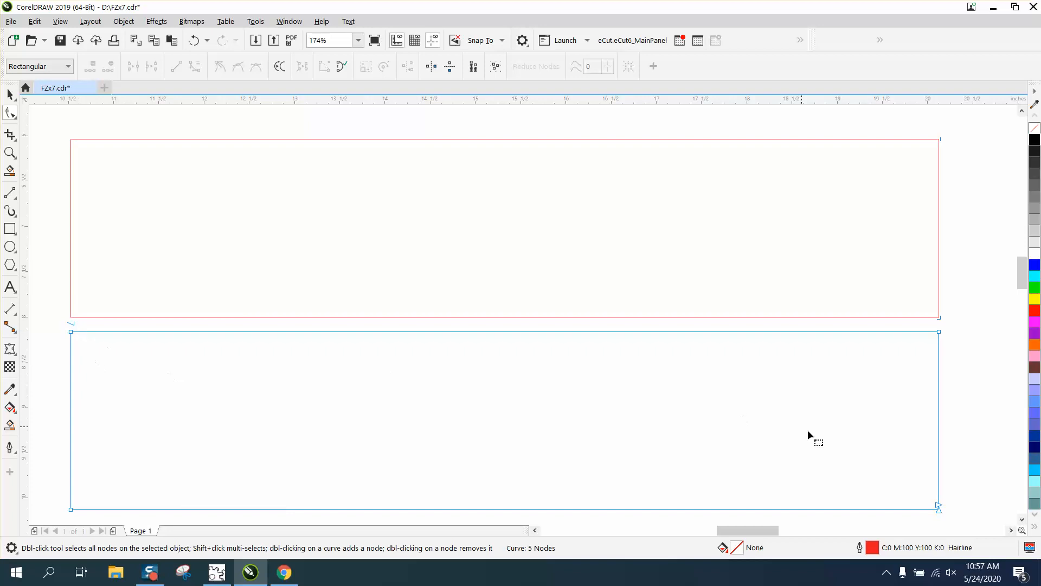
mouse_move(103, 378)
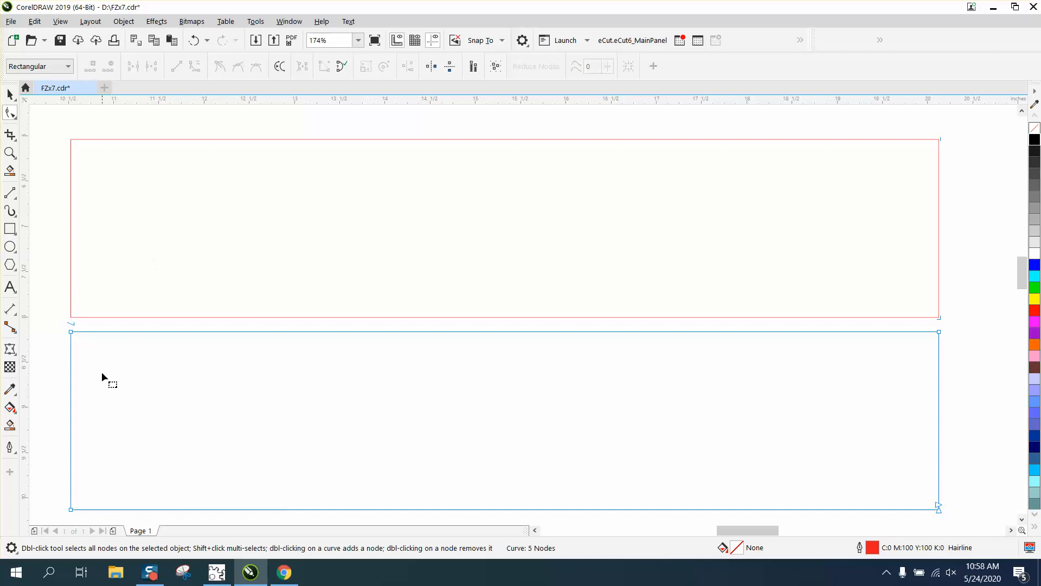
mouse_move(938, 510)
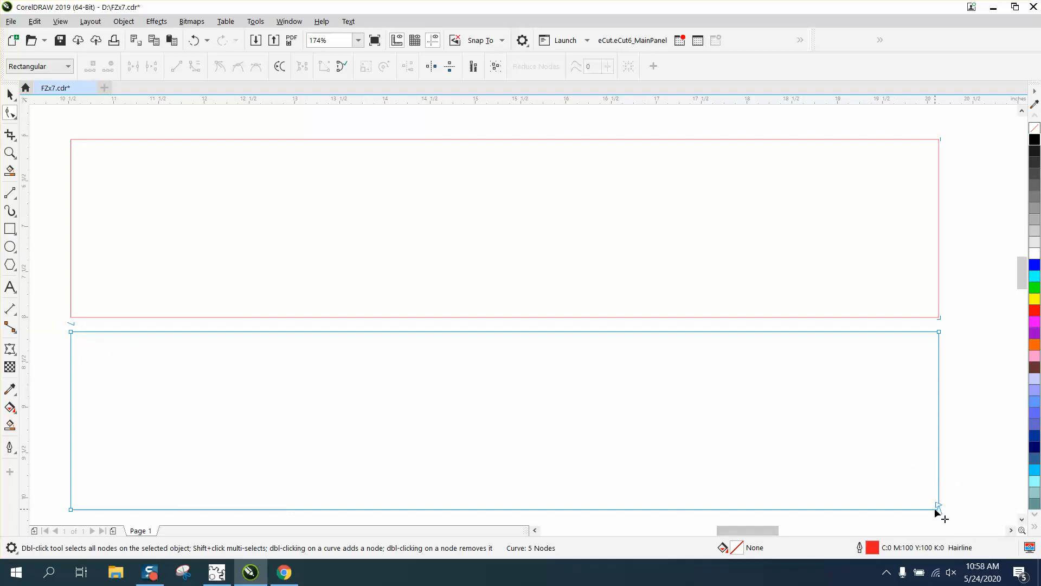
mouse_move(228, 91)
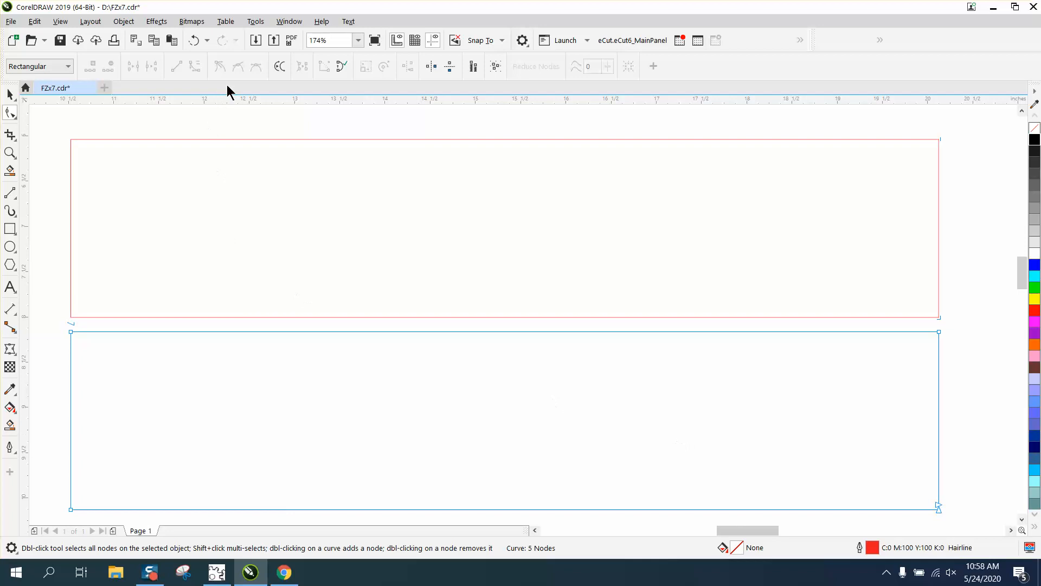
Rotate the lower rectangle 180 degrees with the Pick tool.
left_click(10, 94)
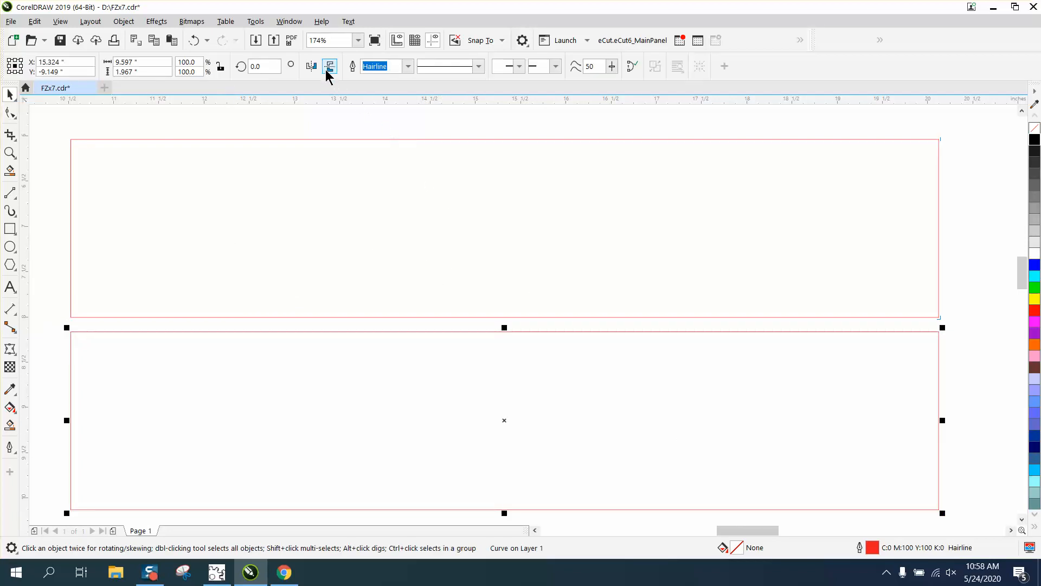
left_click(330, 66)
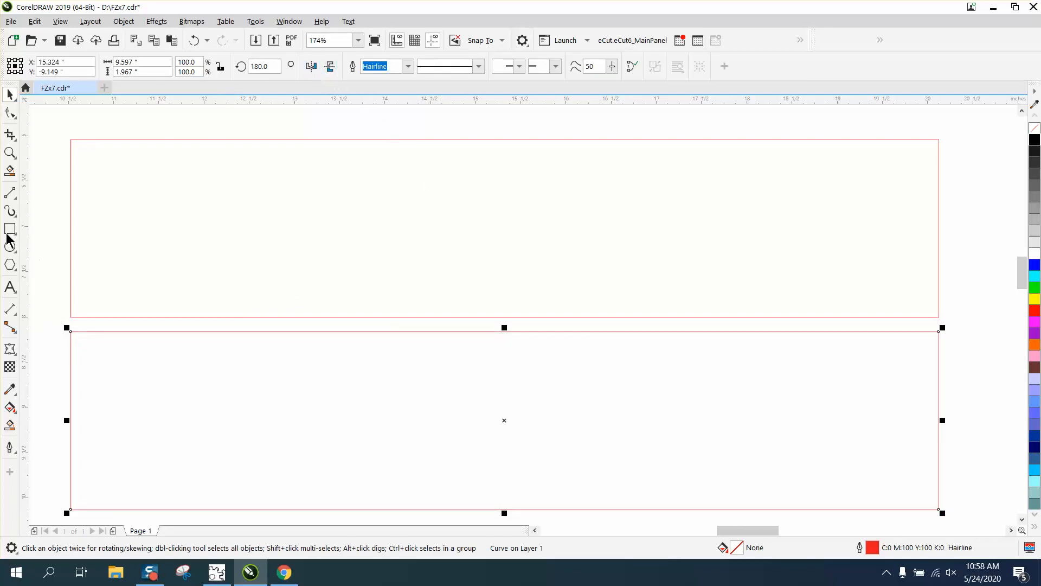
left_click(10, 113)
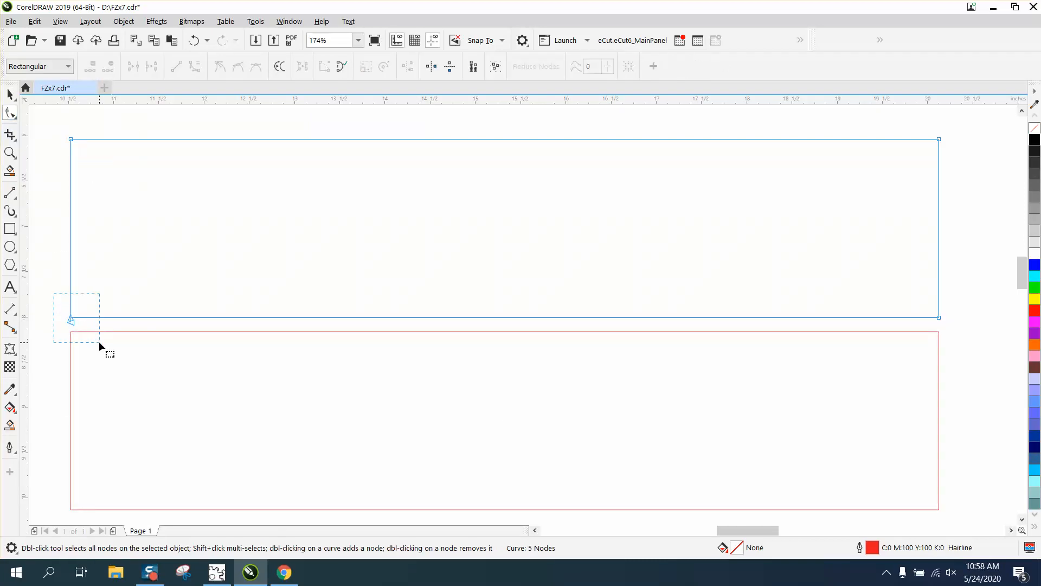
Set the upper rectangle's bottom-left node as start, undo the stray move, and select the lower curve's corner node.
right_click(72, 321)
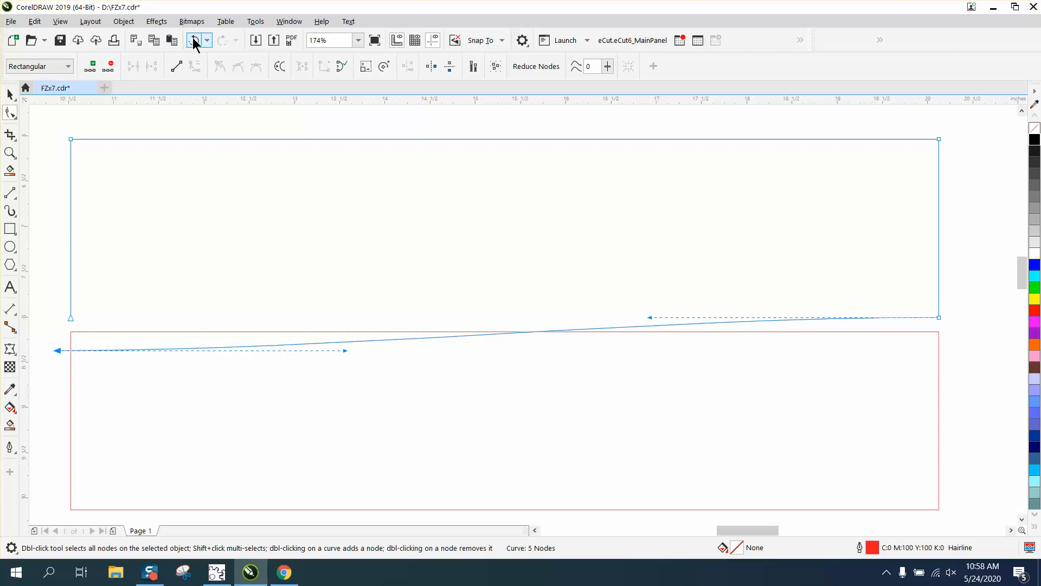
left_click(193, 40)
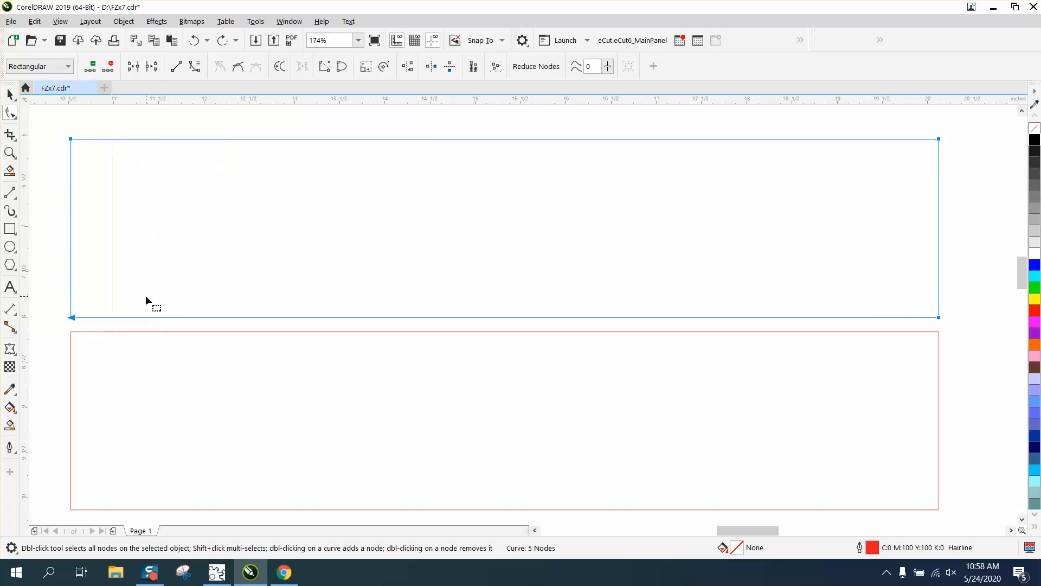
left_click_drag(73, 318, 126, 285)
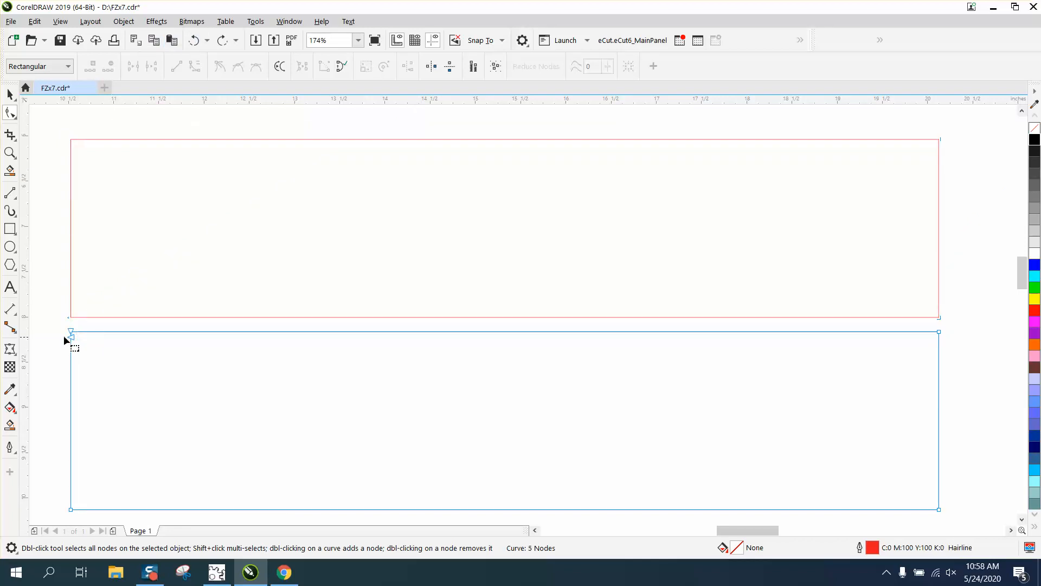
left_click(72, 331)
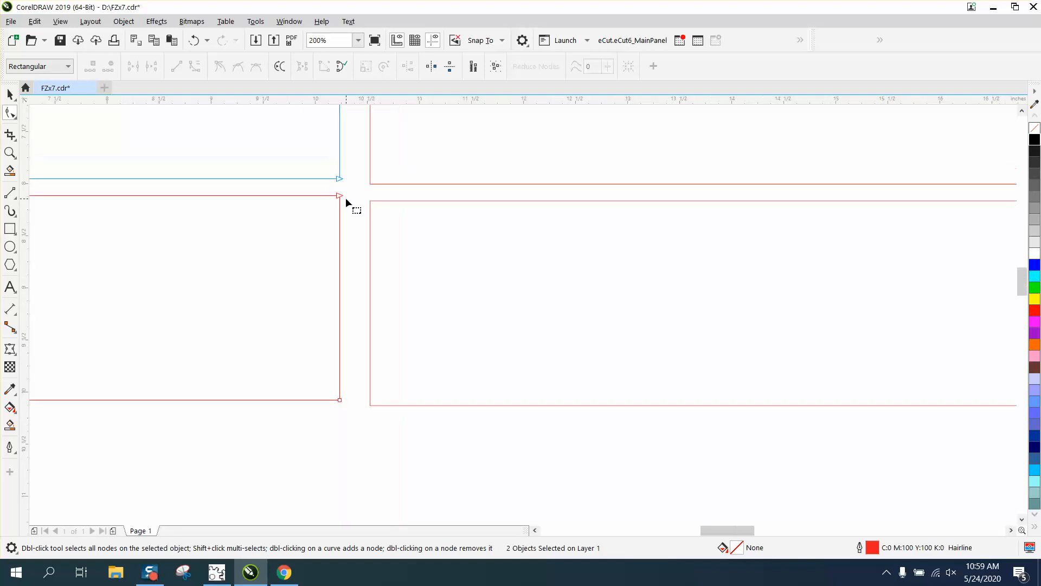
Select the corner node between the left rectangles to set it as the start node.
left_click(328, 40)
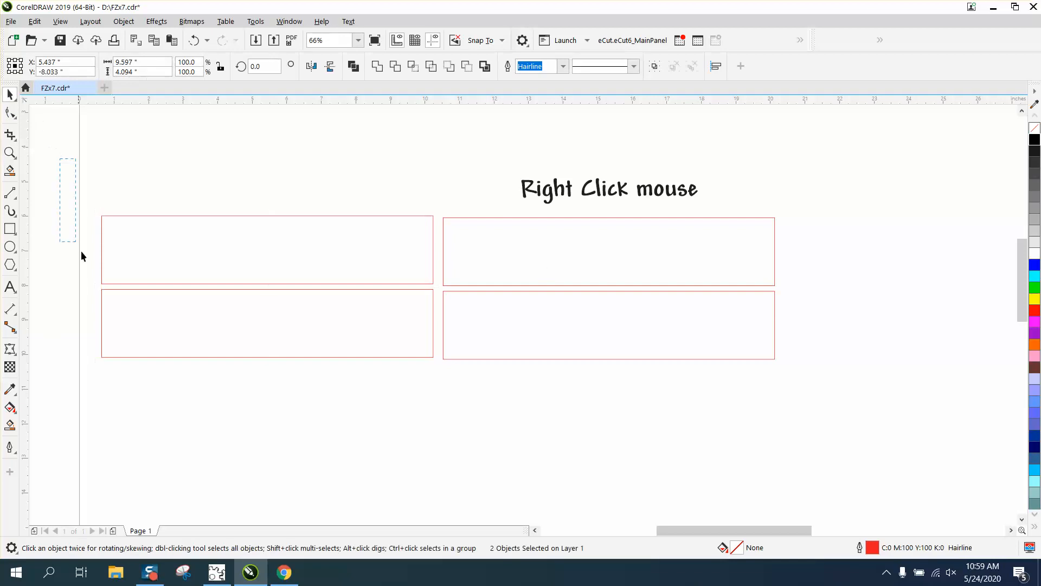
Clear the selection and show the Objects docker via Window > Dockers.
left_click(609, 189)
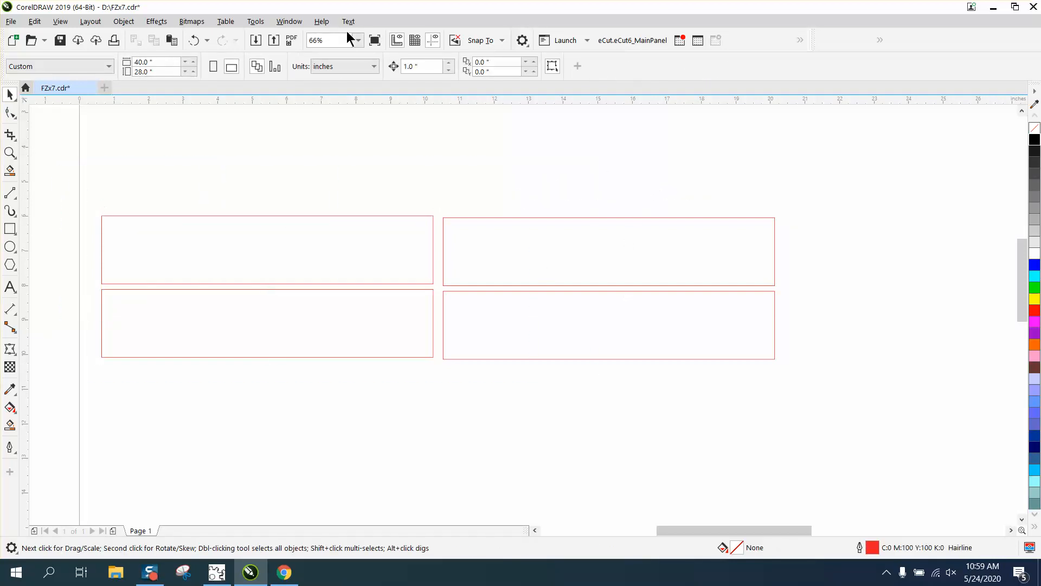
left_click(289, 21)
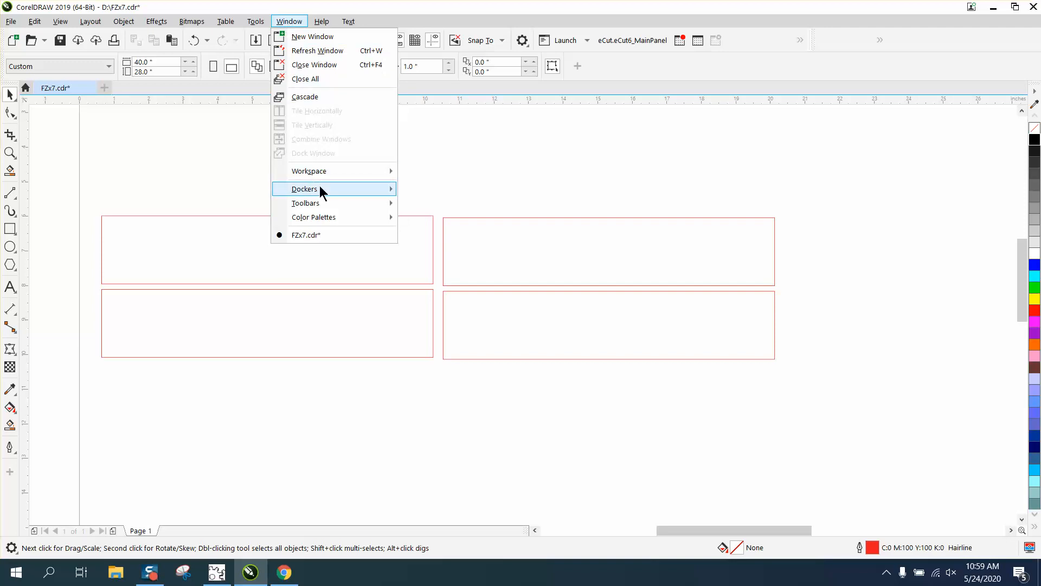
left_click(303, 189)
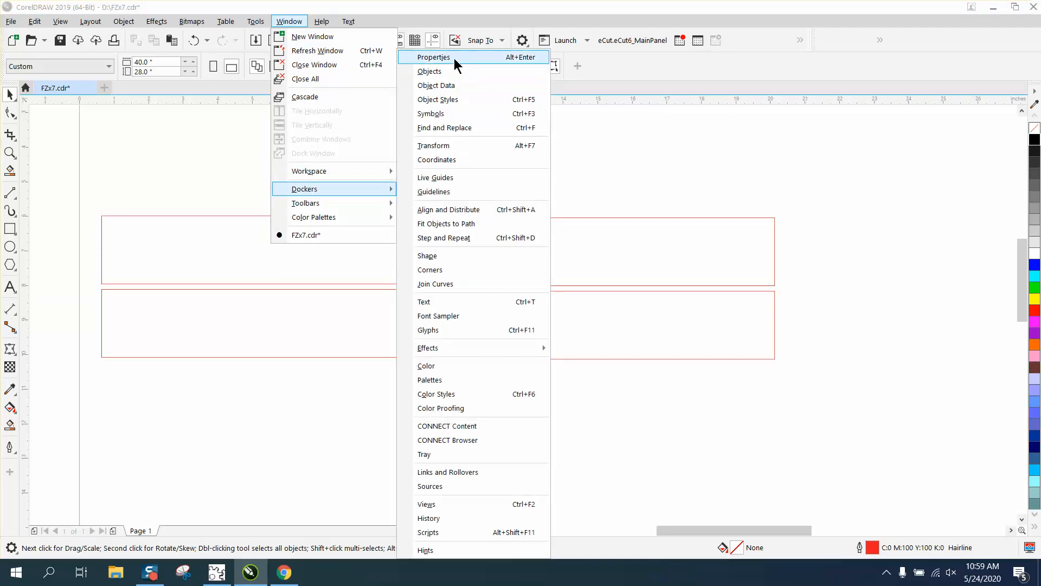
left_click(431, 71)
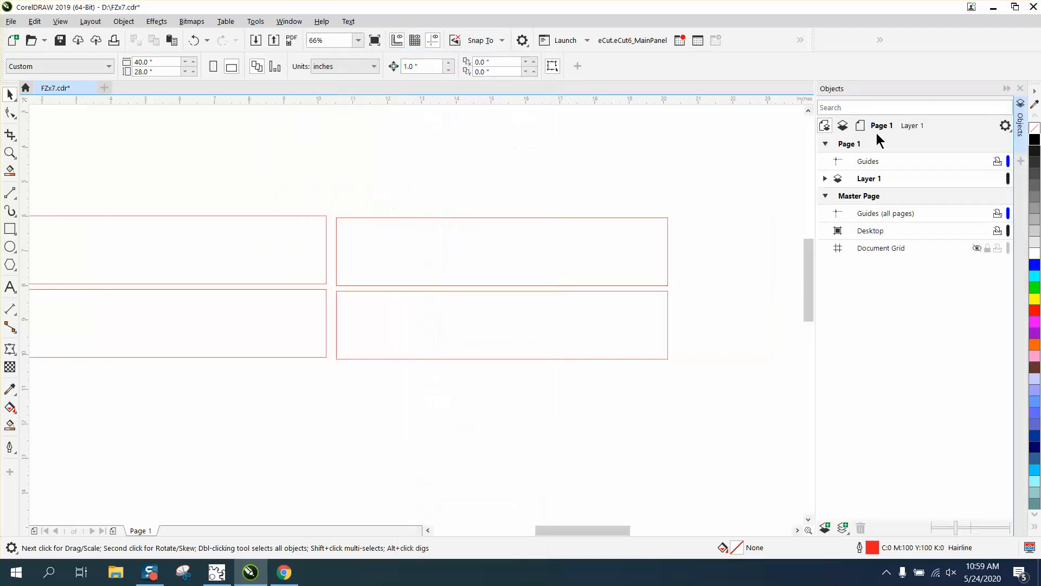
mouse_move(823, 186)
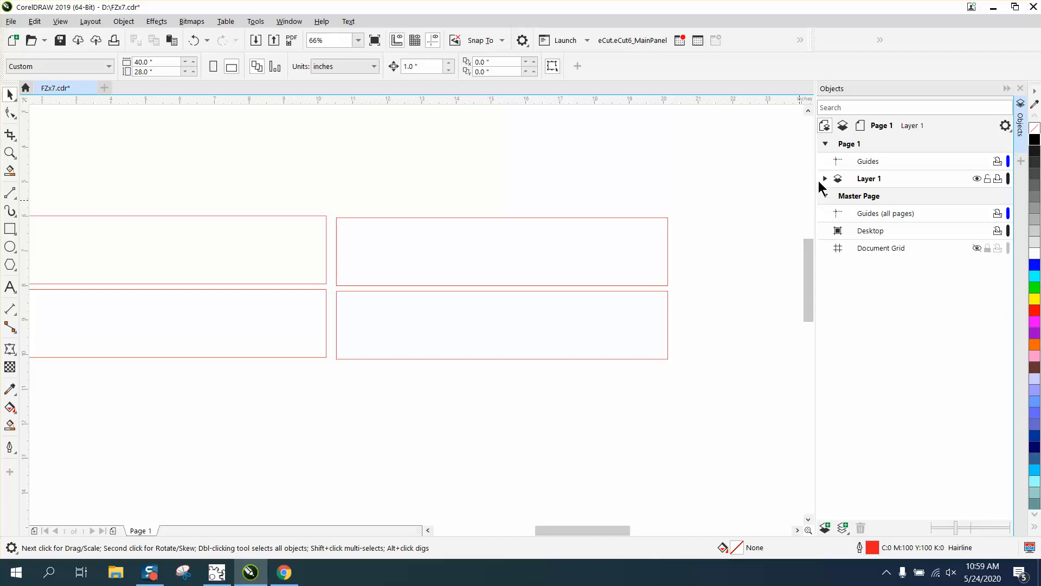
Expand Layer 1 and select the last and top Curve entries to identify their rectangles.
left_click(824, 179)
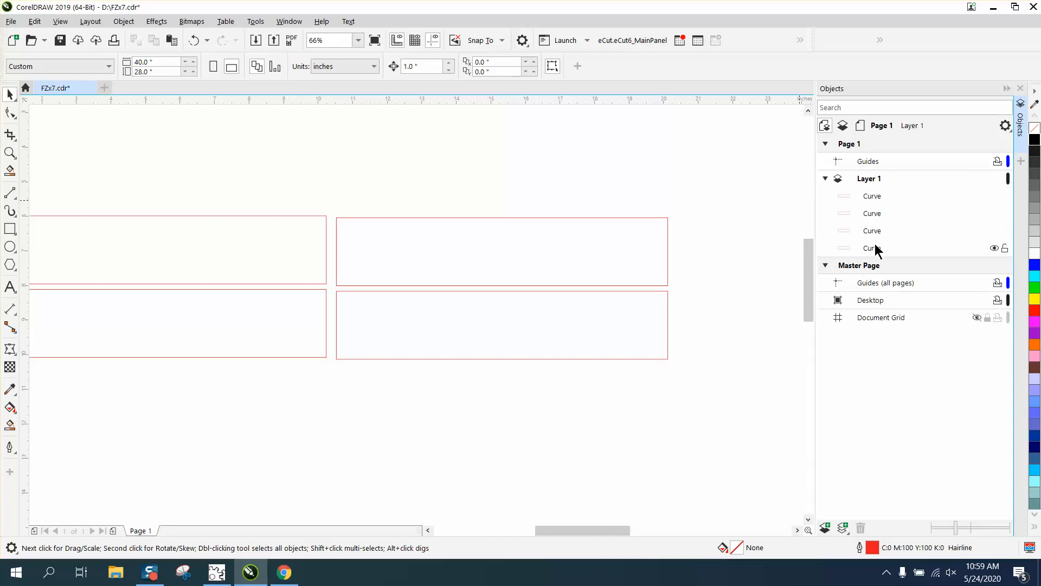
left_click(872, 247)
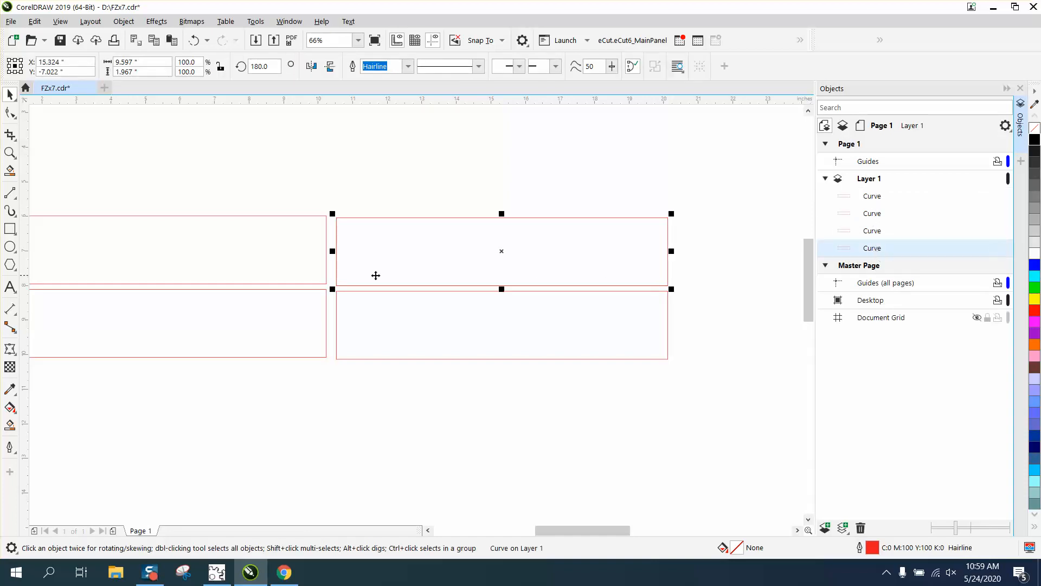
mouse_move(872, 247)
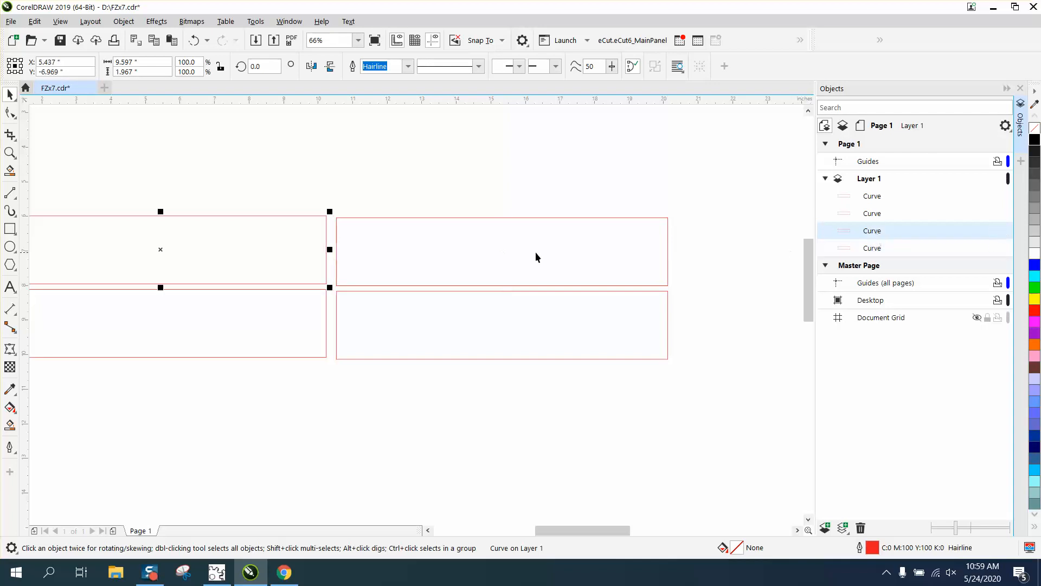
mouse_move(332, 288)
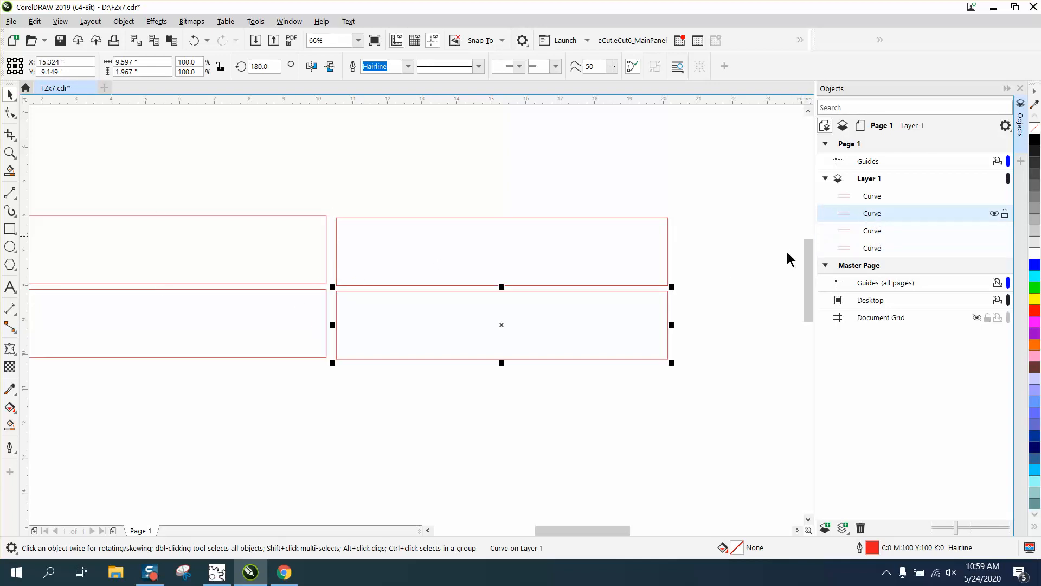
left_click(871, 197)
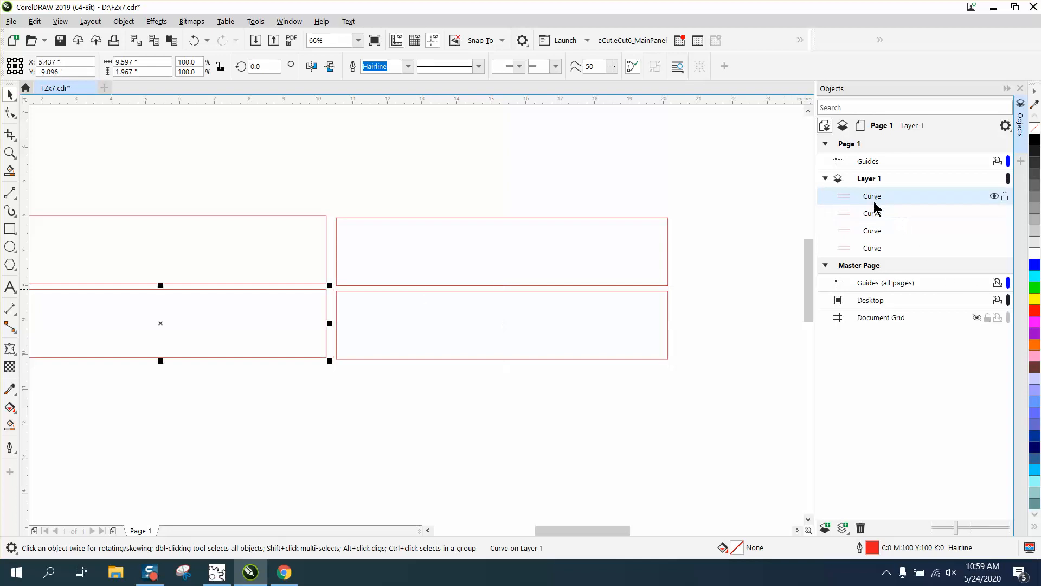